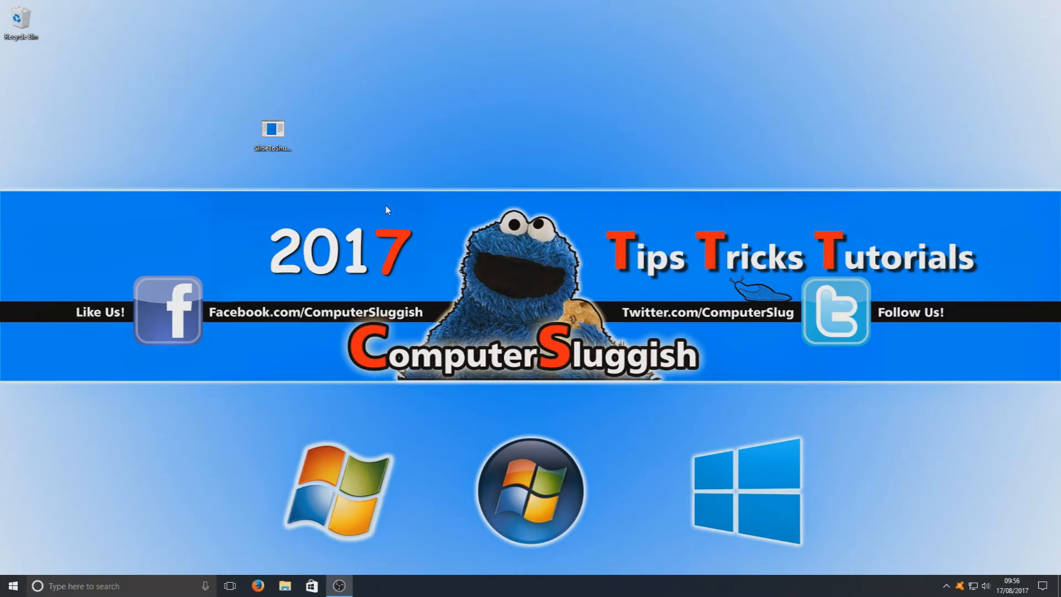
pyautogui.moveTo(300, 149)
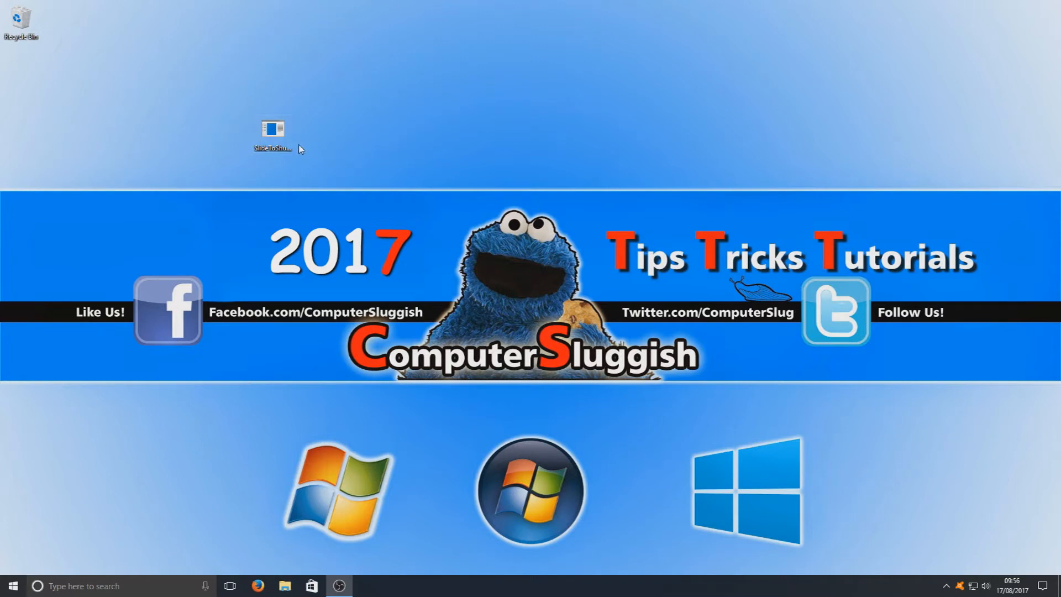
# Select and run the existing SlideToShutDown shortcut on the desktop to test it.
pyautogui.click(272, 128)
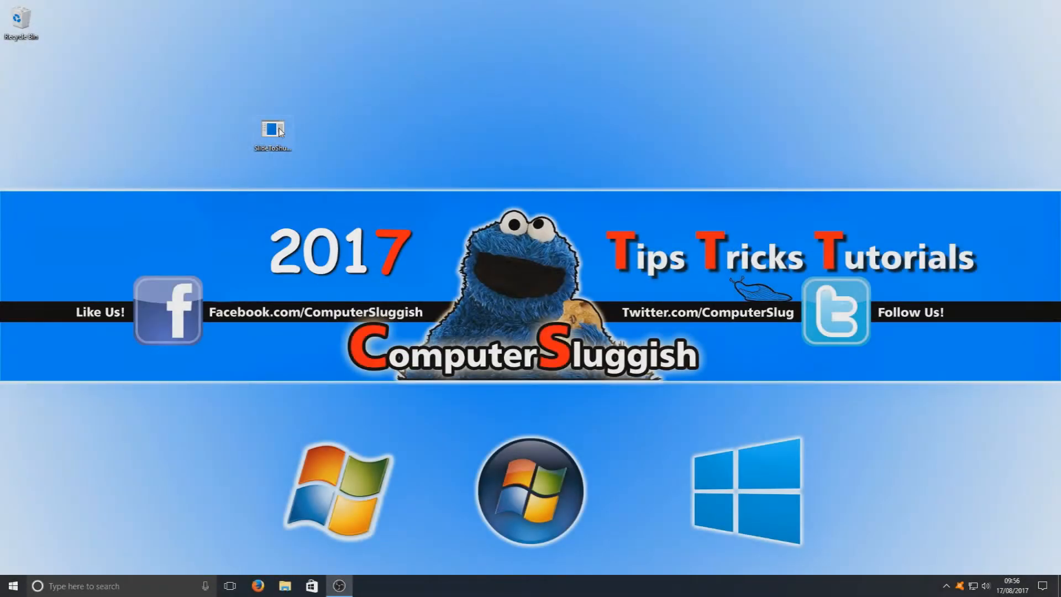
pyautogui.doubleClick(272, 128)
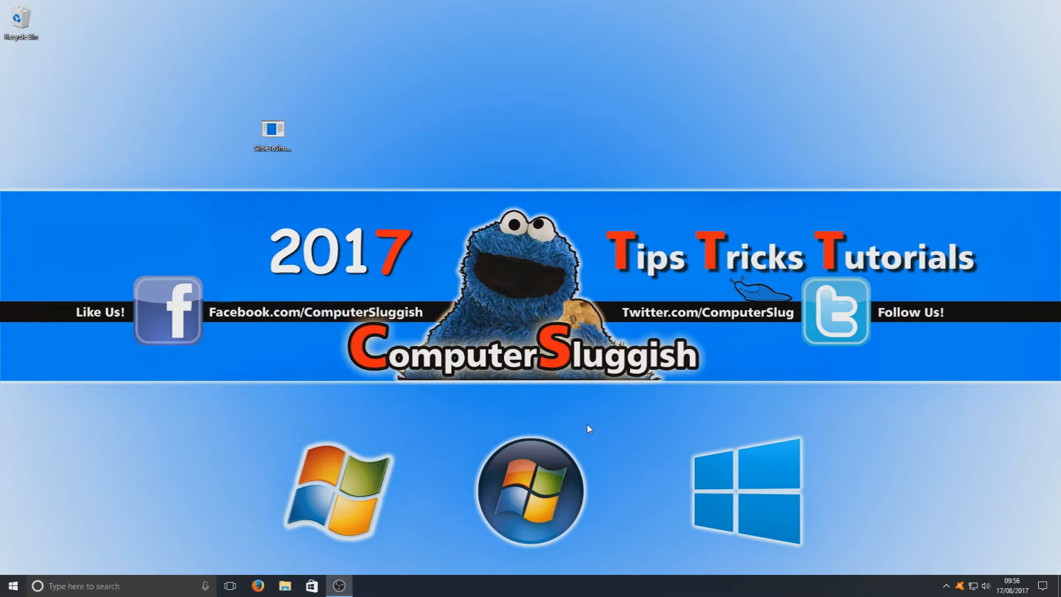
pyautogui.moveTo(595, 406)
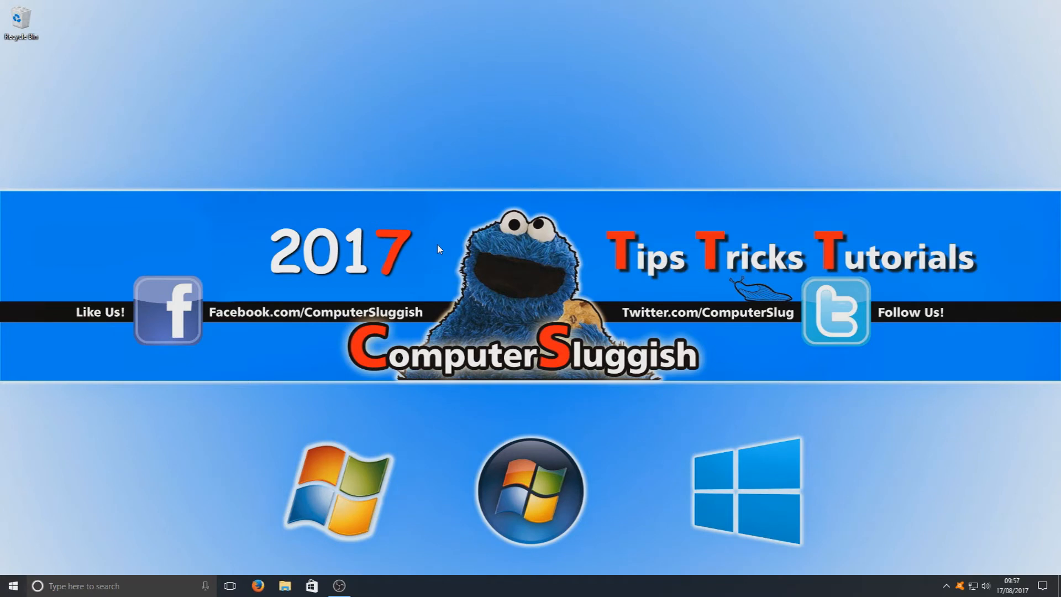
pyautogui.moveTo(293, 571)
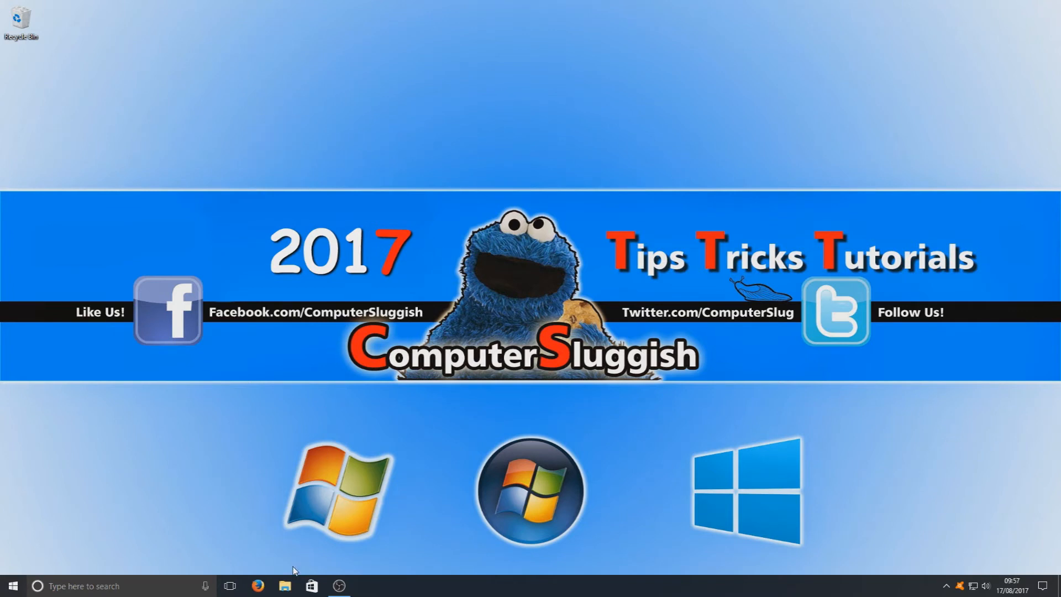
# Browse a maximised File Explorer into Local Disk (C:) > Windows, heading for System32.
pyautogui.click(285, 586)
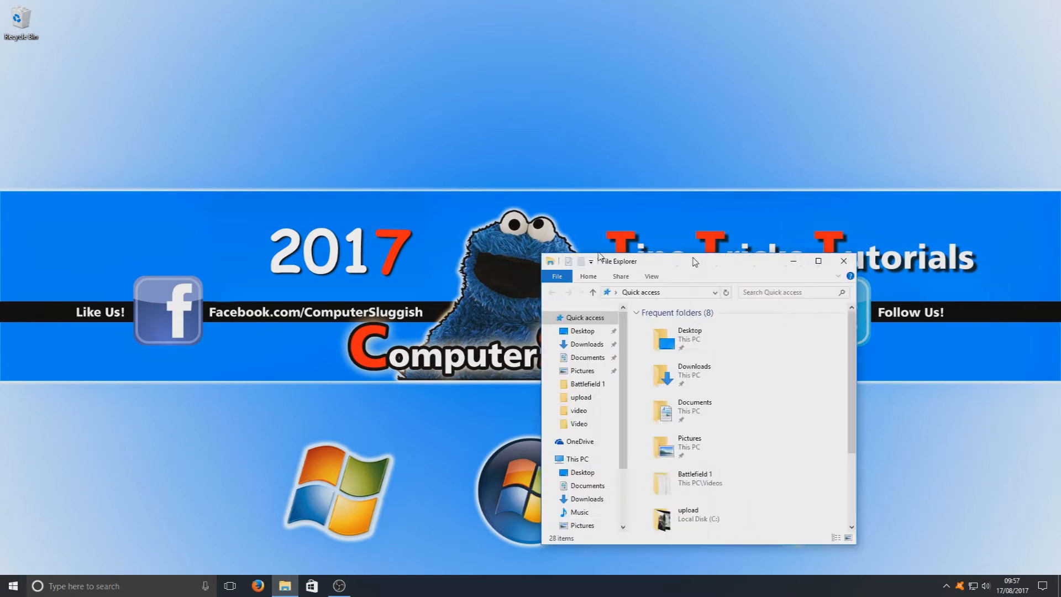
pyautogui.click(817, 261)
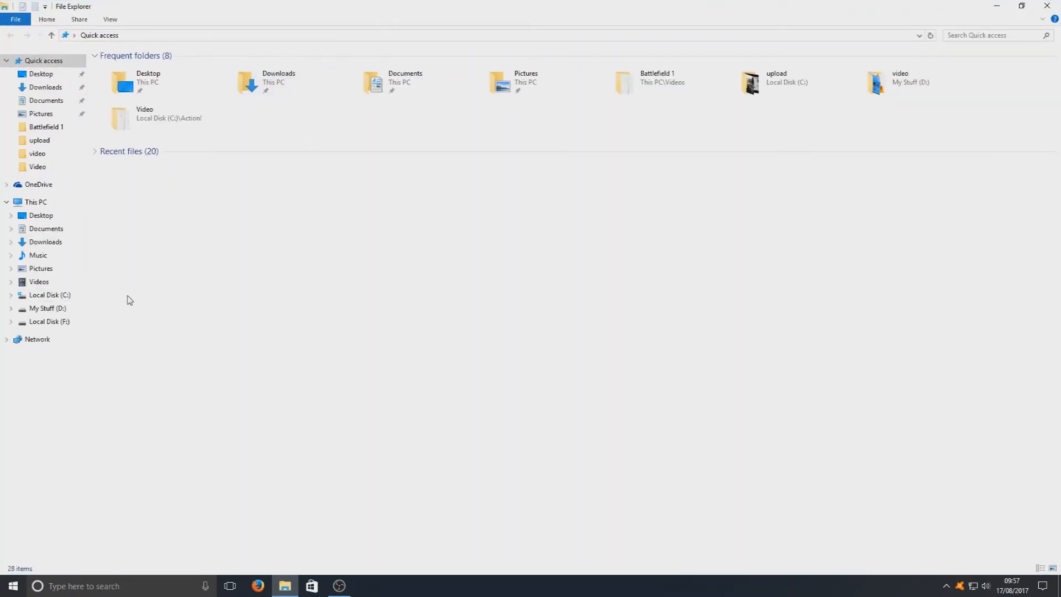
pyautogui.click(50, 294)
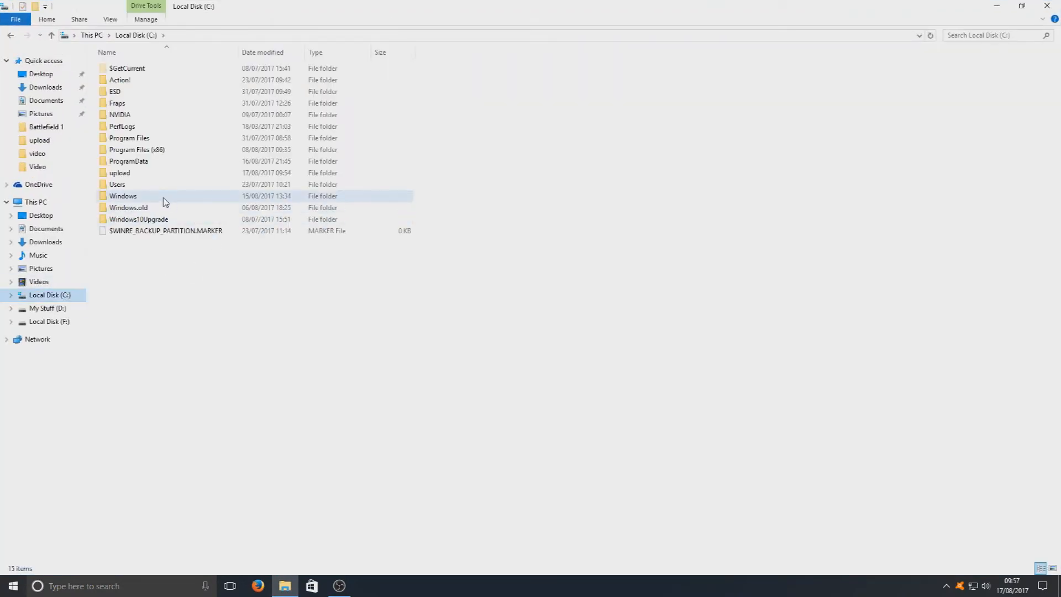
pyautogui.doubleClick(122, 196)
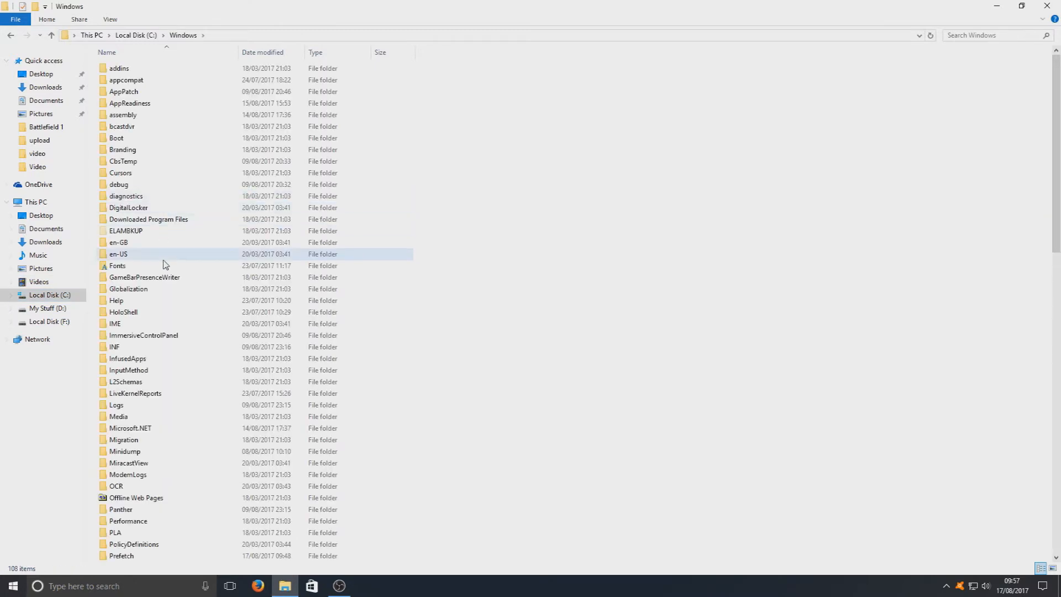
pyautogui.scroll(-3)
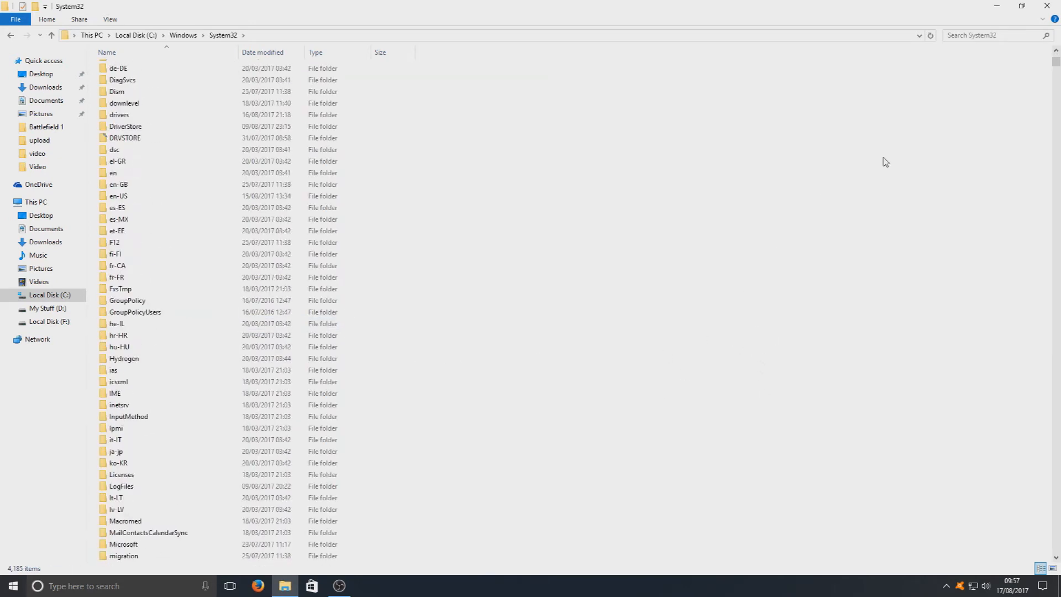
pyautogui.moveTo(933, 101)
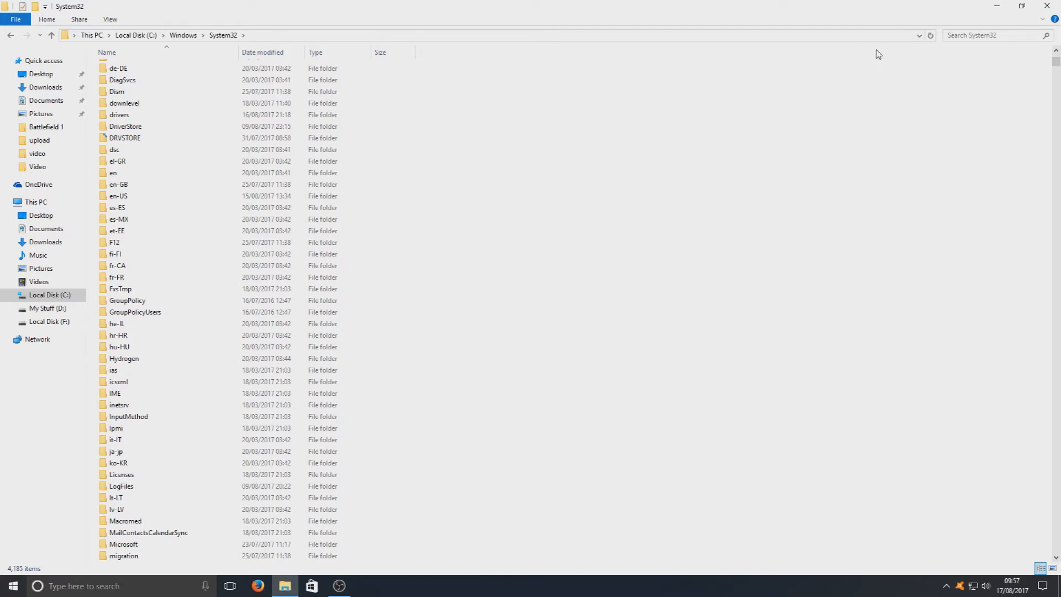
pyautogui.moveTo(973, 52)
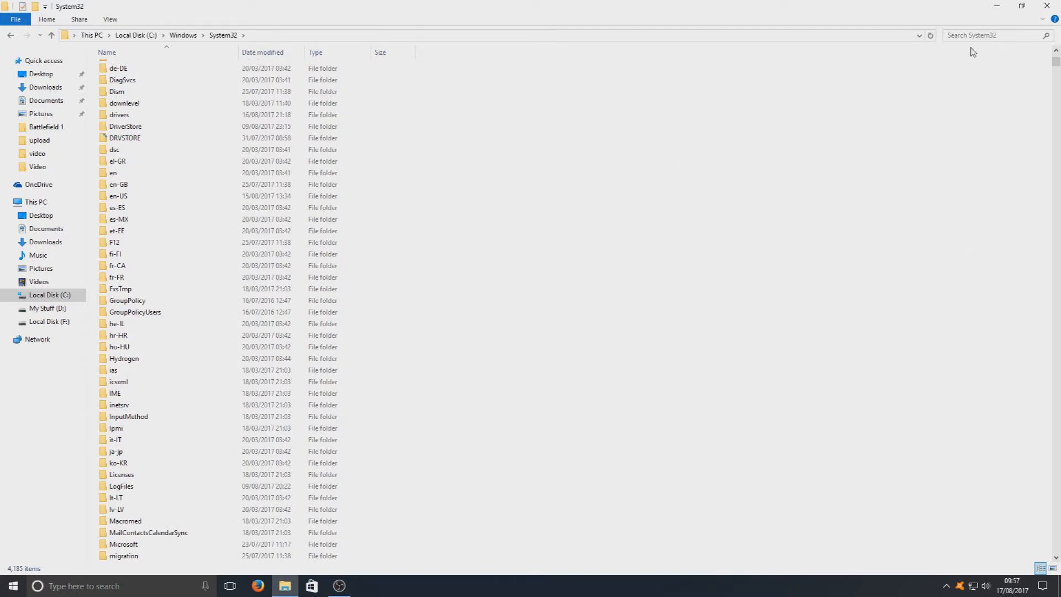
# Search System32 for 'slide' and copy SlideToShutDown.exe from the results.
pyautogui.click(995, 35)
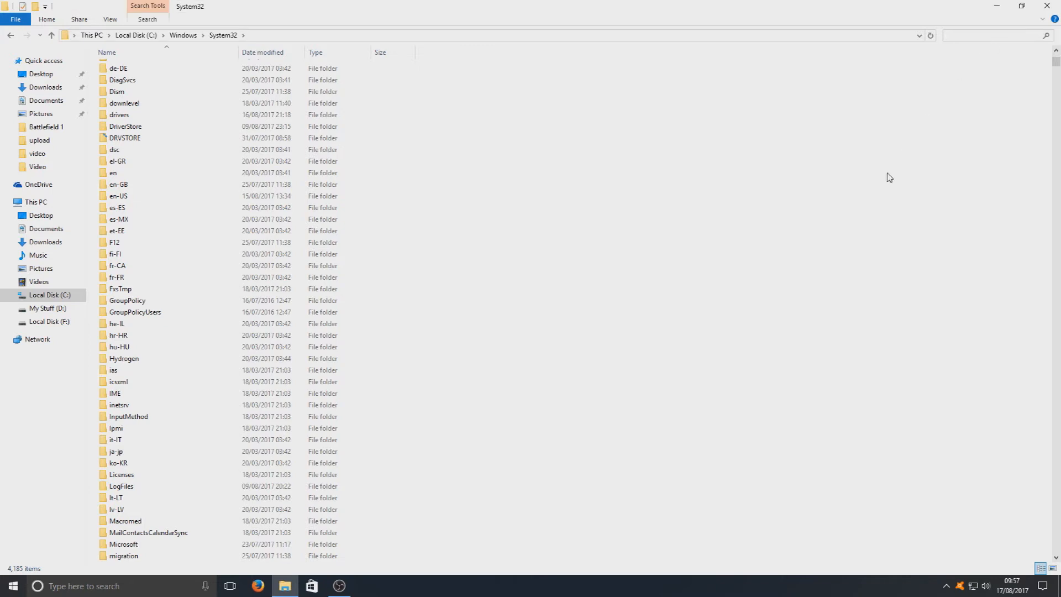
pyautogui.write('slide')
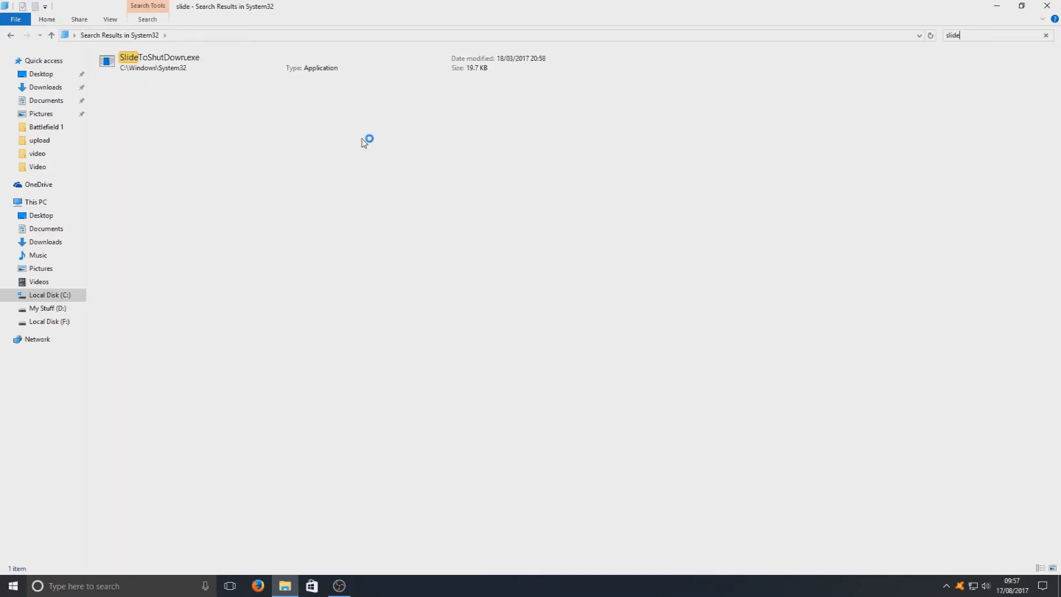
pyautogui.click(159, 62)
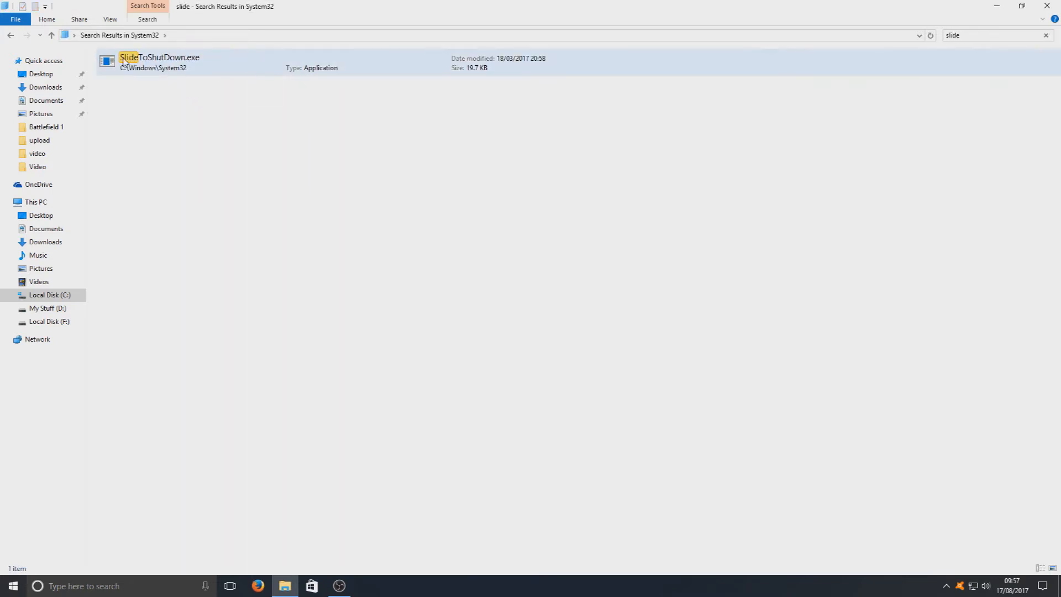
pyautogui.rightClick(159, 62)
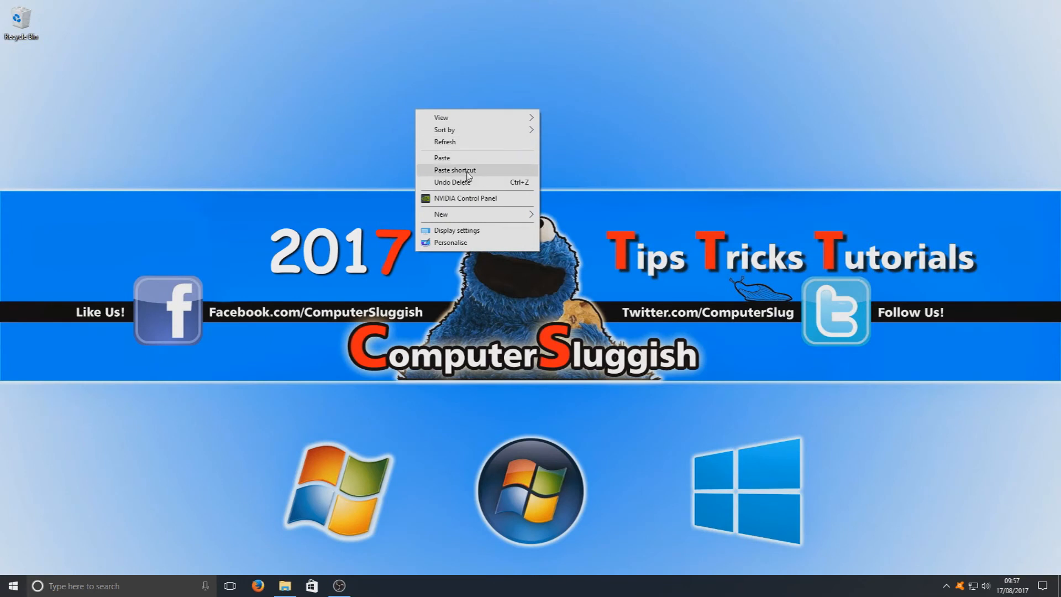
# Paste a SlideToShutDown.exe shortcut onto the desktop and launch it to test.
pyautogui.click(454, 171)
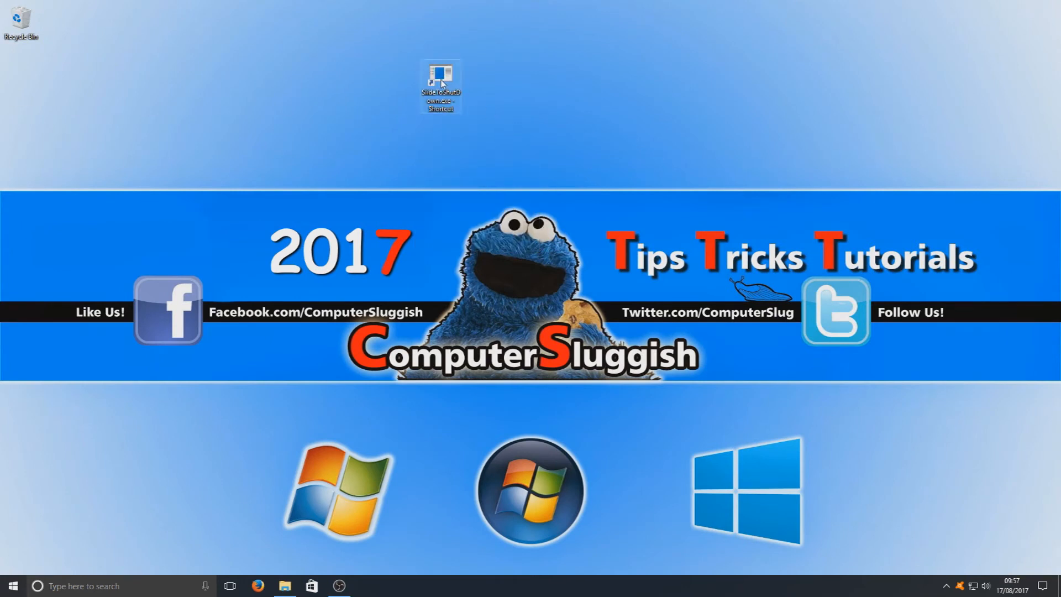
pyautogui.doubleClick(441, 85)
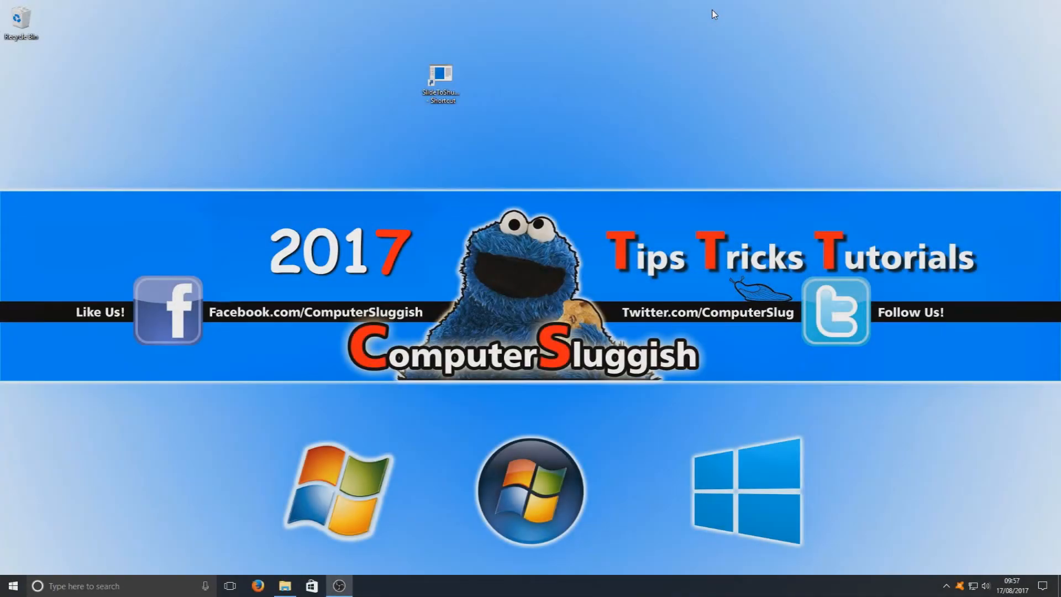
pyautogui.moveTo(360, 34)
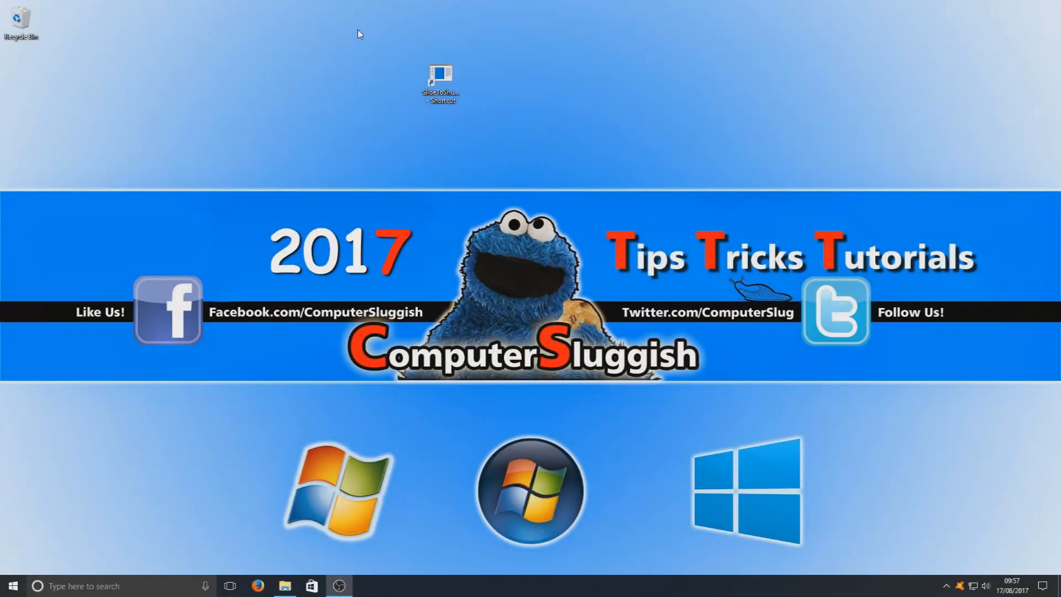
pyautogui.moveTo(477, 310)
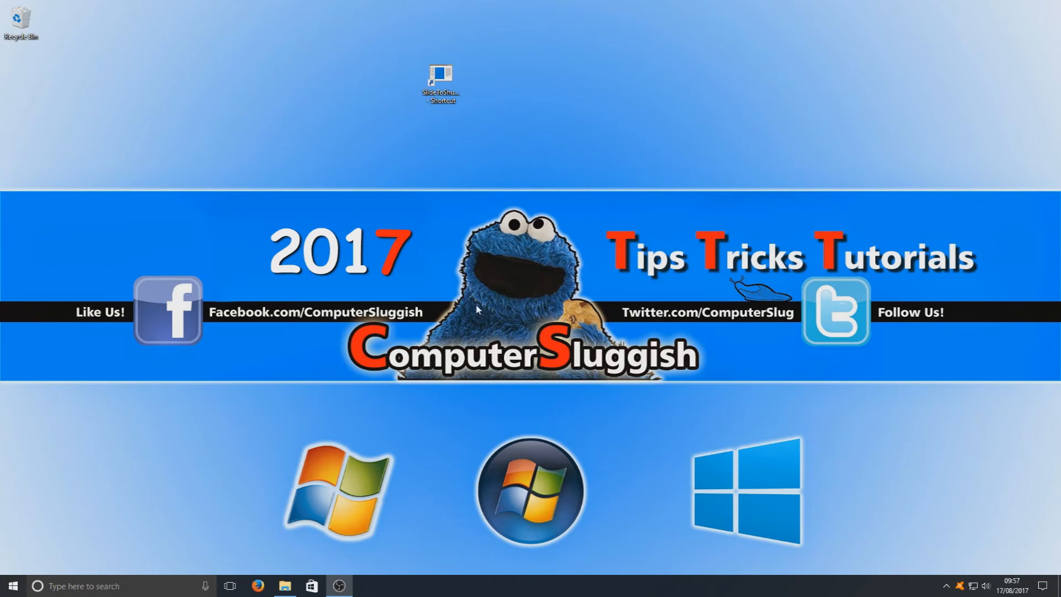
pyautogui.moveTo(336, 421)
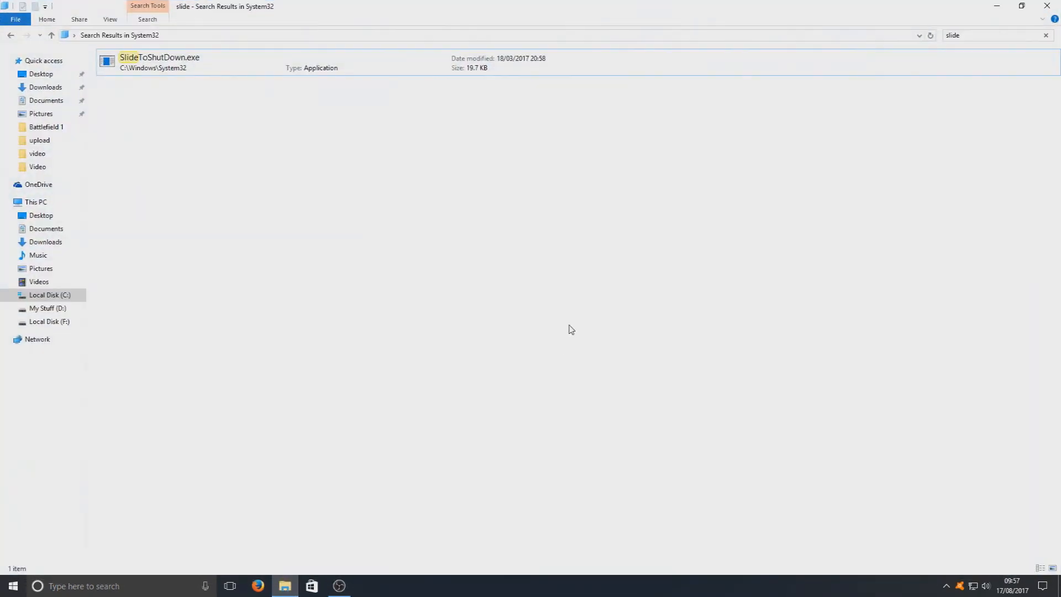
# Pin SlideToShutDown.exe from the search results to the Start menu.
pyautogui.click(166, 62)
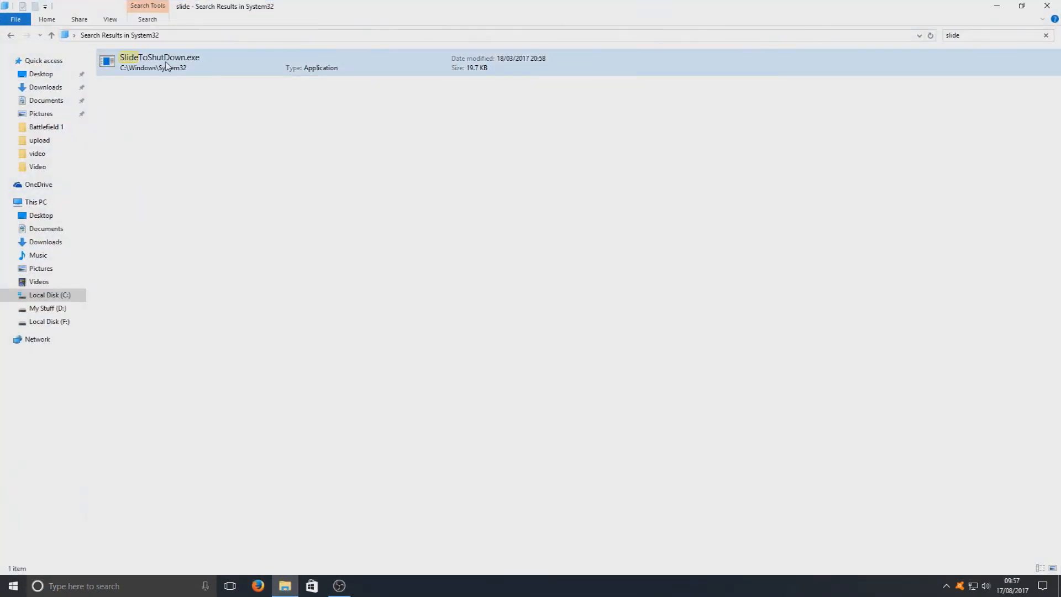
pyautogui.rightClick(163, 61)
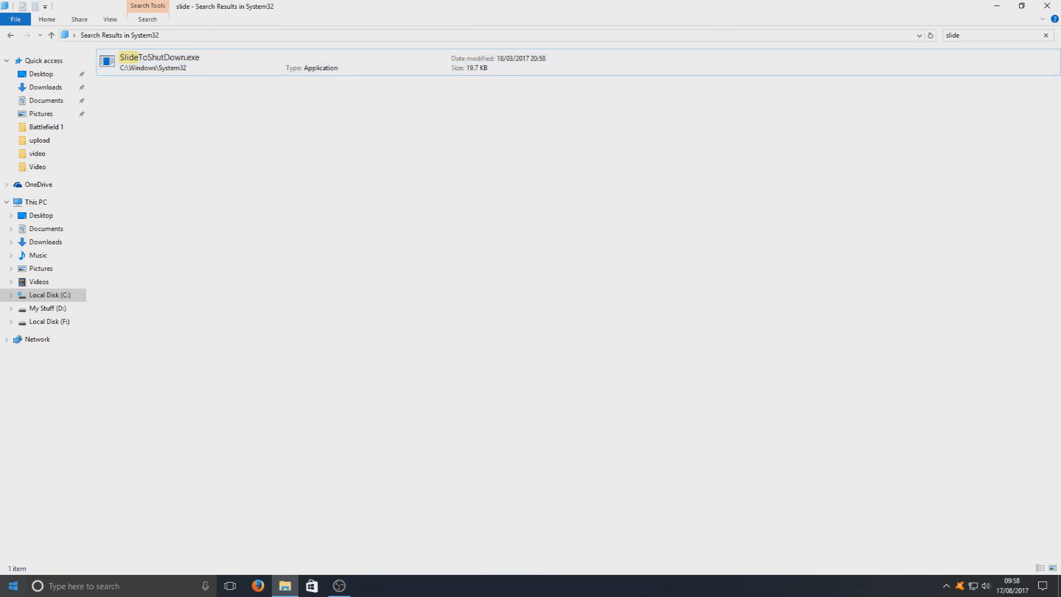
pyautogui.click(12, 586)
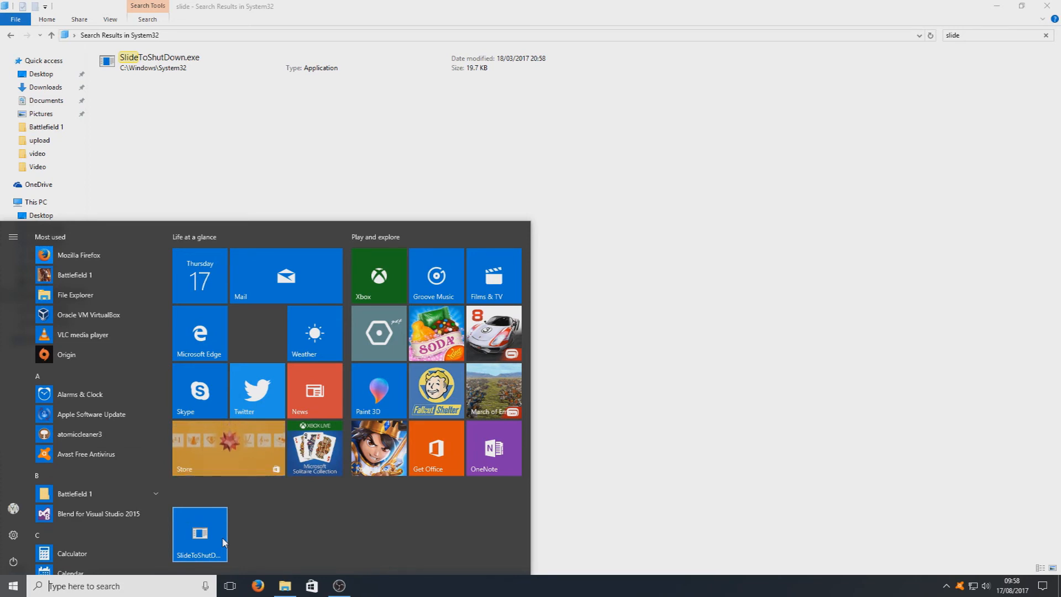
pyautogui.moveTo(200, 533)
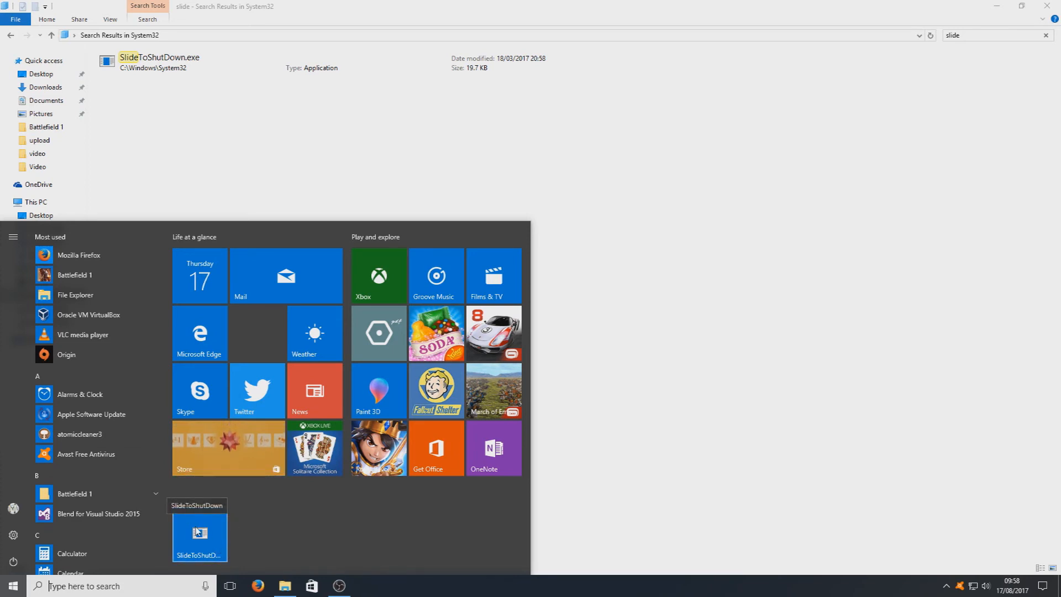
# Check the pinned SlideToShutDown tile's options, then launch the 'Slide to shut down your PC' screen.
pyautogui.rightClick(199, 535)
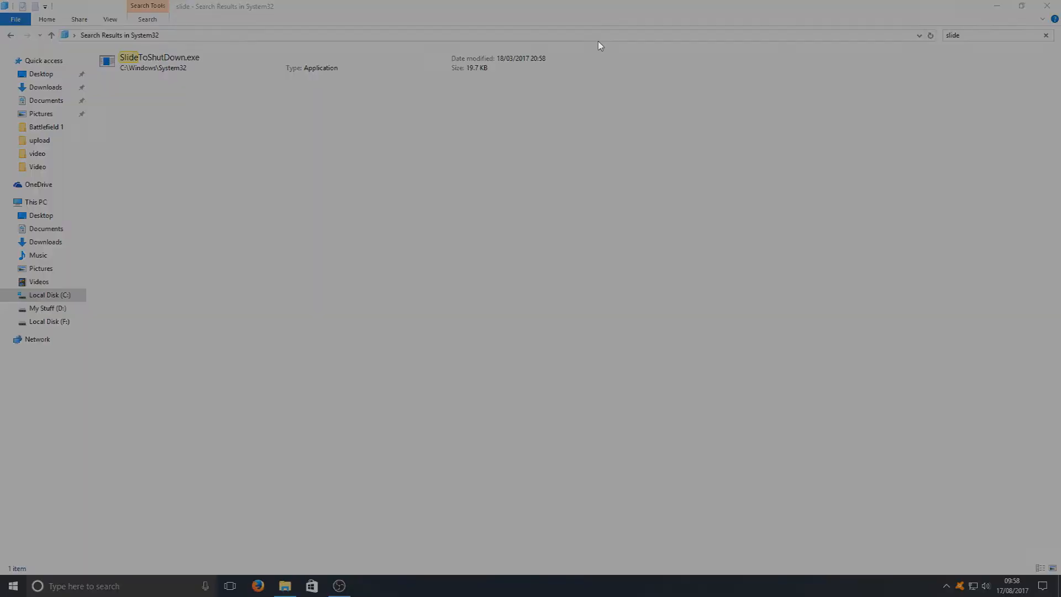
pyautogui.doubleClick(158, 57)
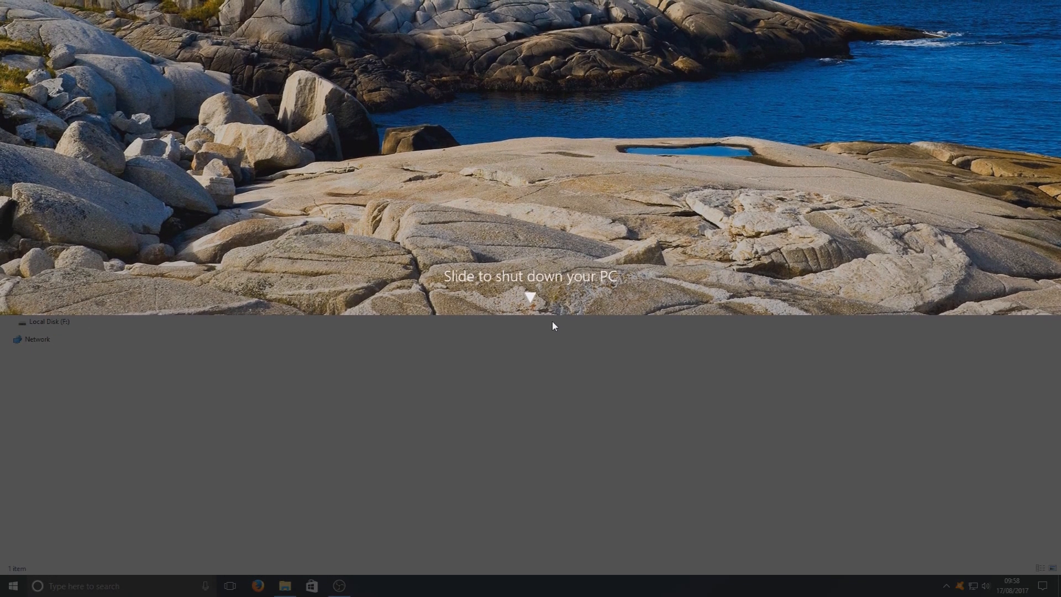